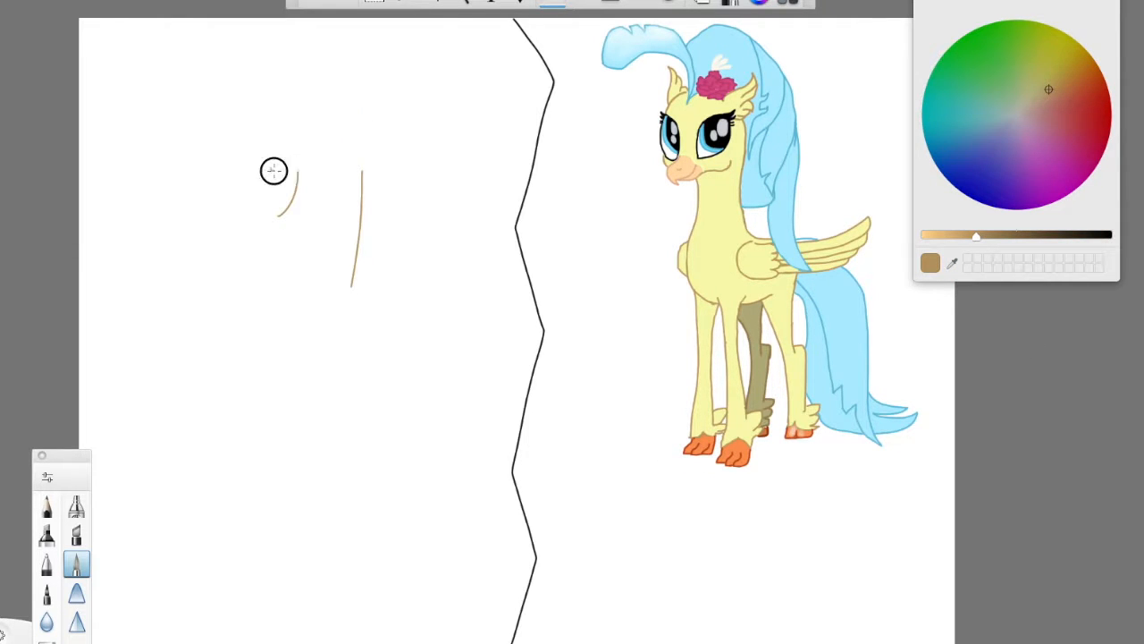
# Sketch the head outline, muzzle and jaw in tan pen strokes
pyautogui.moveTo(273, 170); pyautogui.dragTo(358, 121)
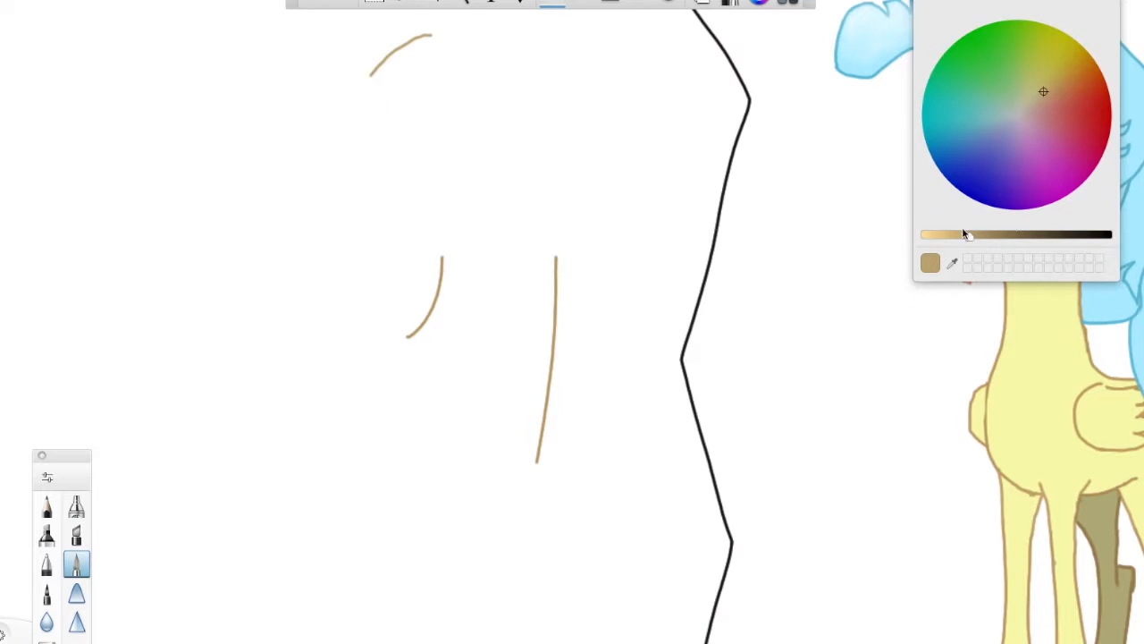
pyautogui.moveTo(961, 234); pyautogui.dragTo(1109, 234)
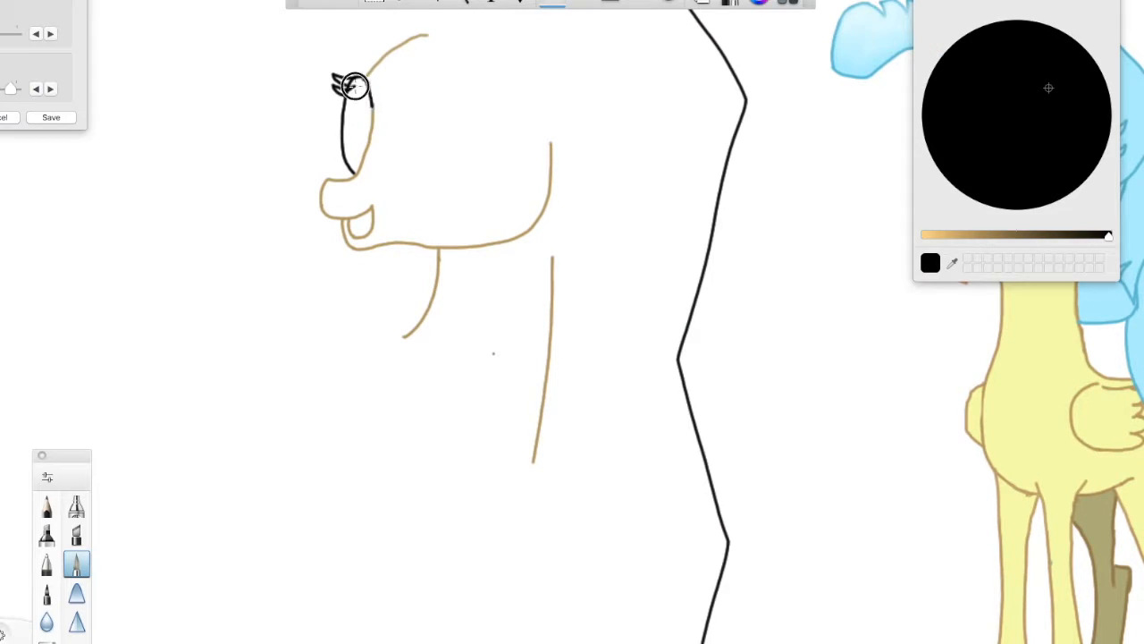
# Draw the far eye's black outline curve and top edge
pyautogui.moveTo(358, 98); pyautogui.dragTo(500, 107)
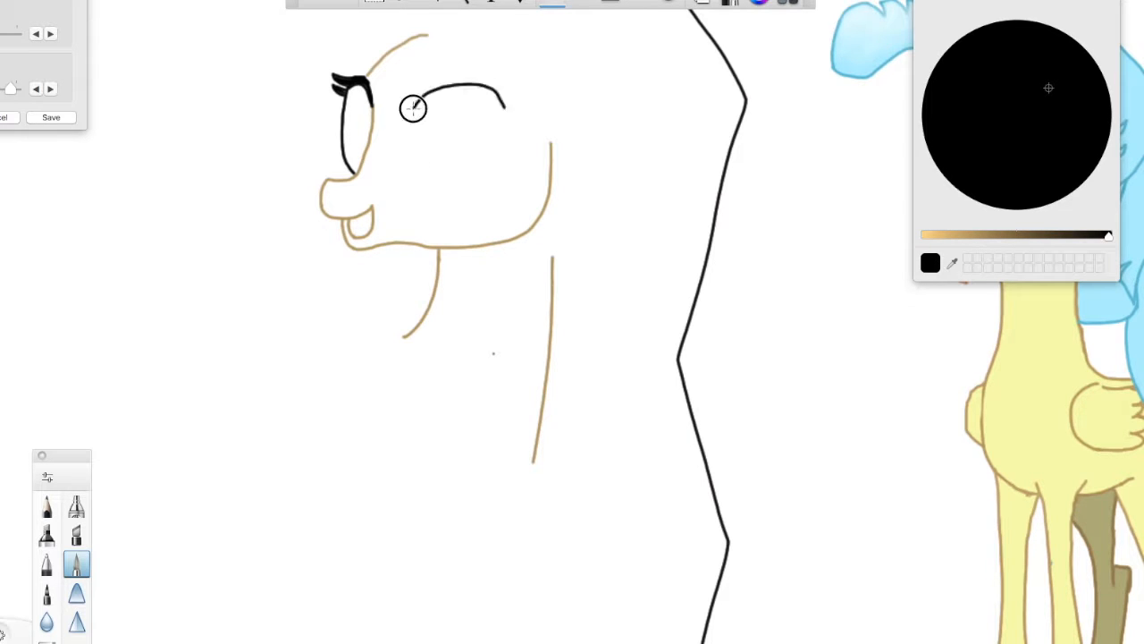
pyautogui.moveTo(413, 107); pyautogui.dragTo(490, 134)
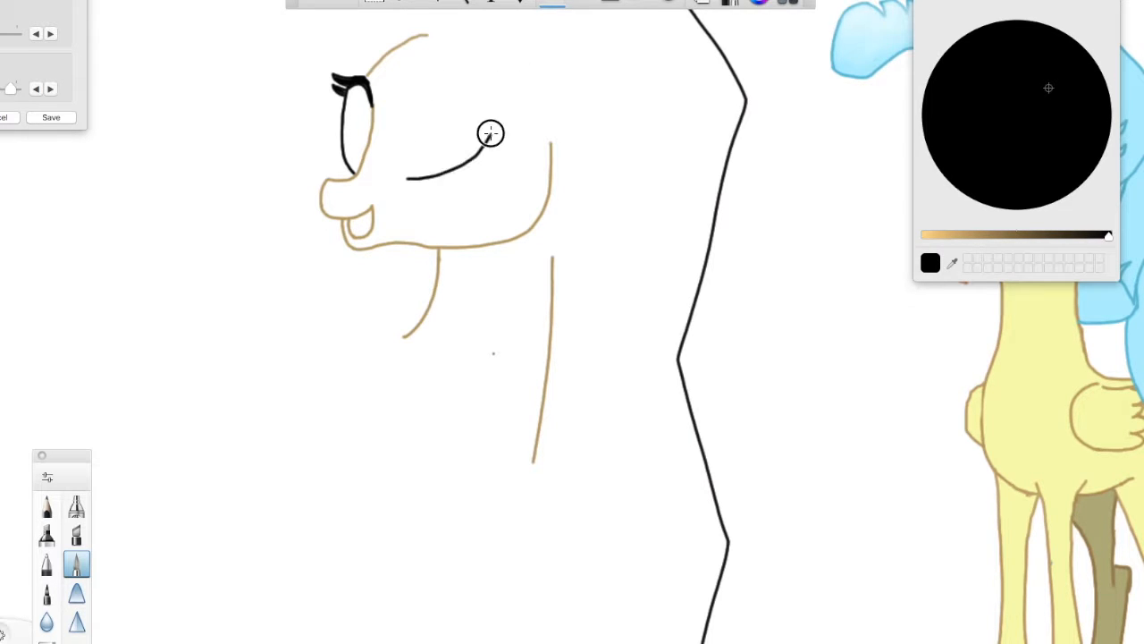
pyautogui.moveTo(490, 132); pyautogui.dragTo(498, 94)
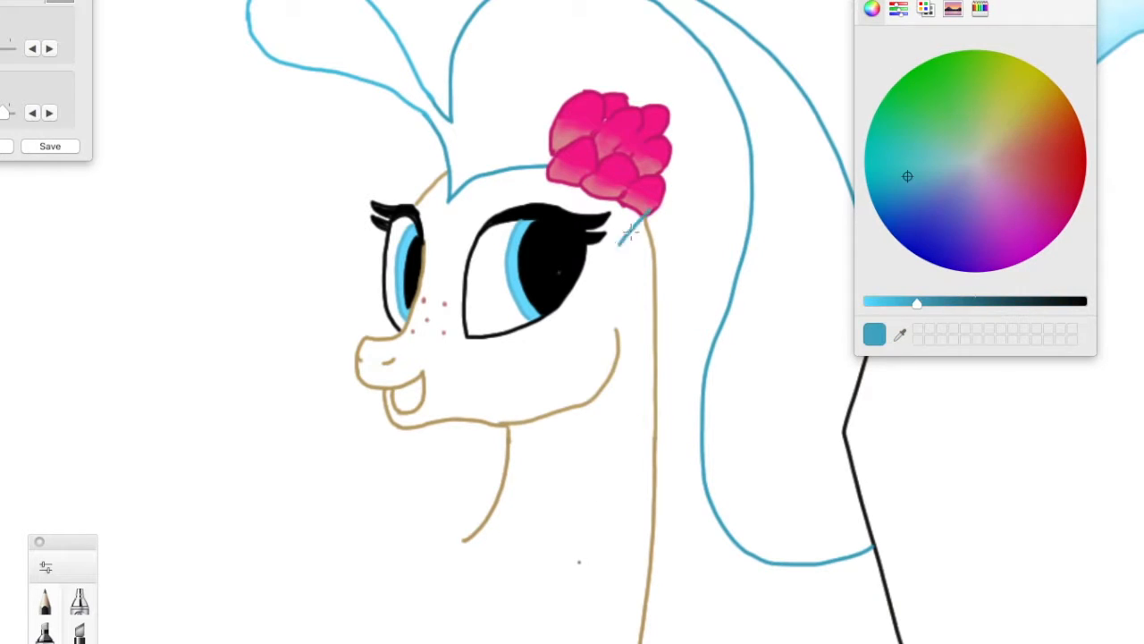
# Draw the tan underside of the body and the raised front leg
pyautogui.click(1007, 132)
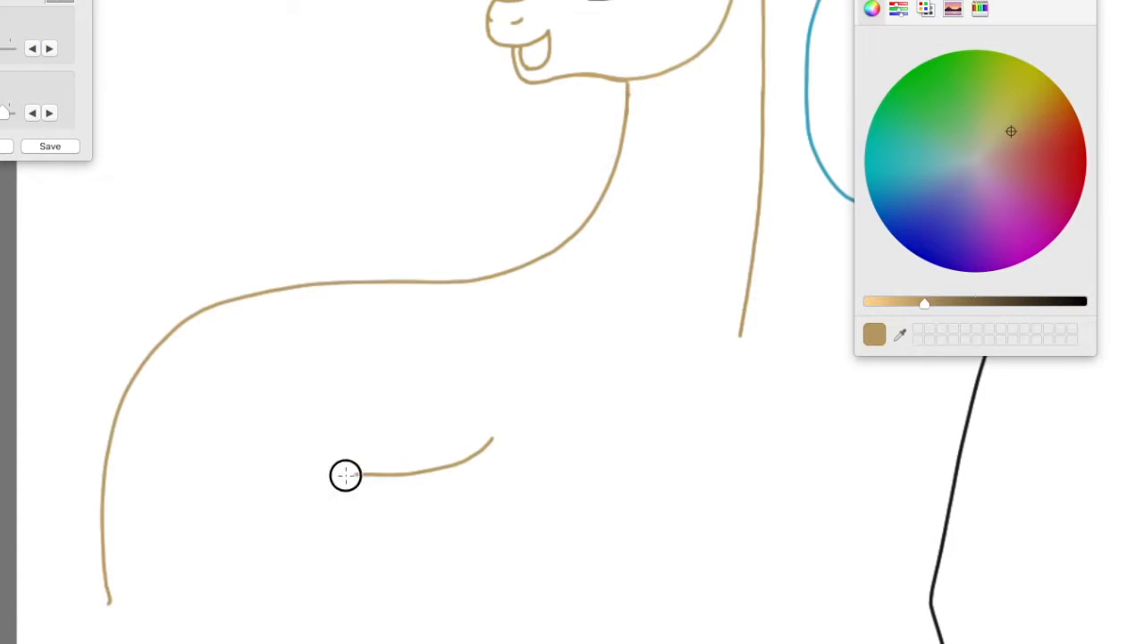
pyautogui.moveTo(345, 475); pyautogui.dragTo(526, 487)
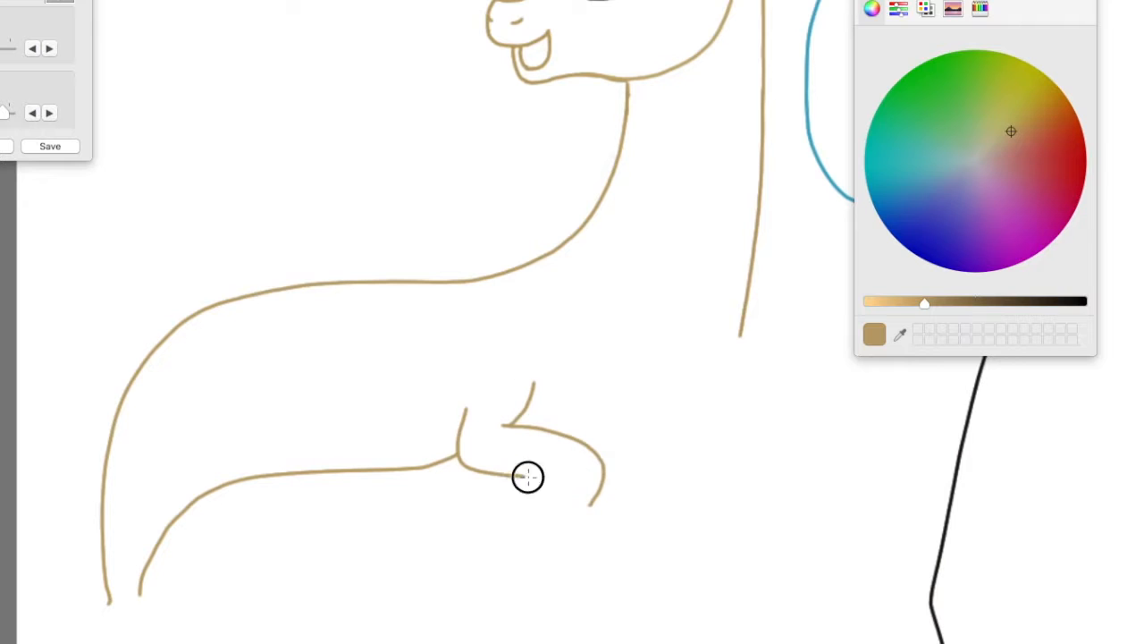
pyautogui.moveTo(528, 476); pyautogui.dragTo(621, 603)
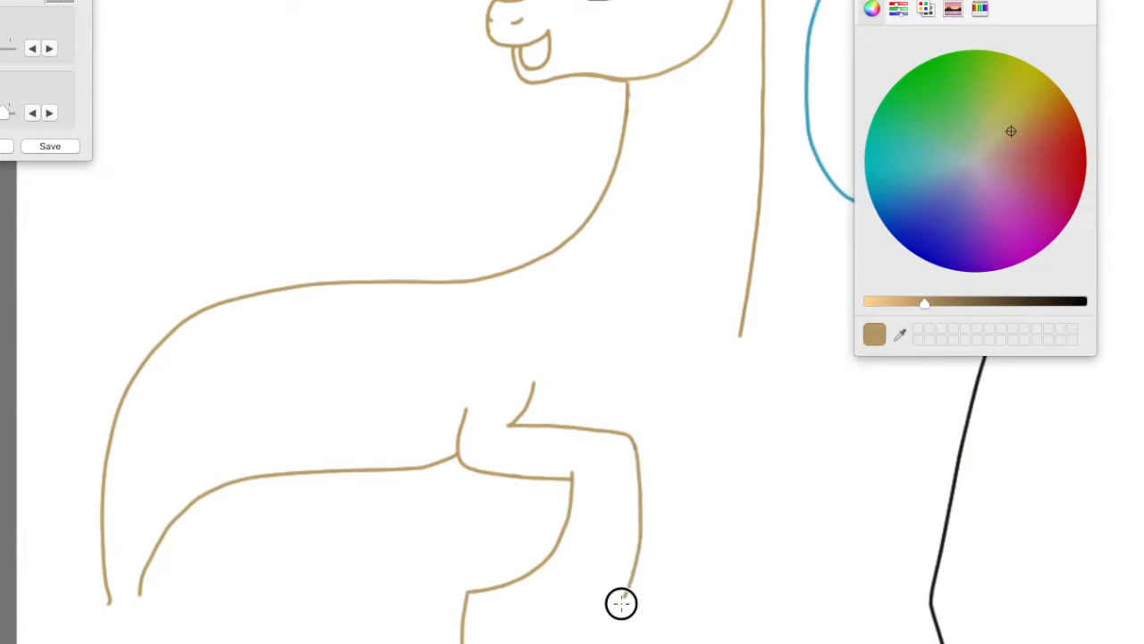
# Redraw the raised front leg in tan after briefly switching to blue
pyautogui.click(918, 173)
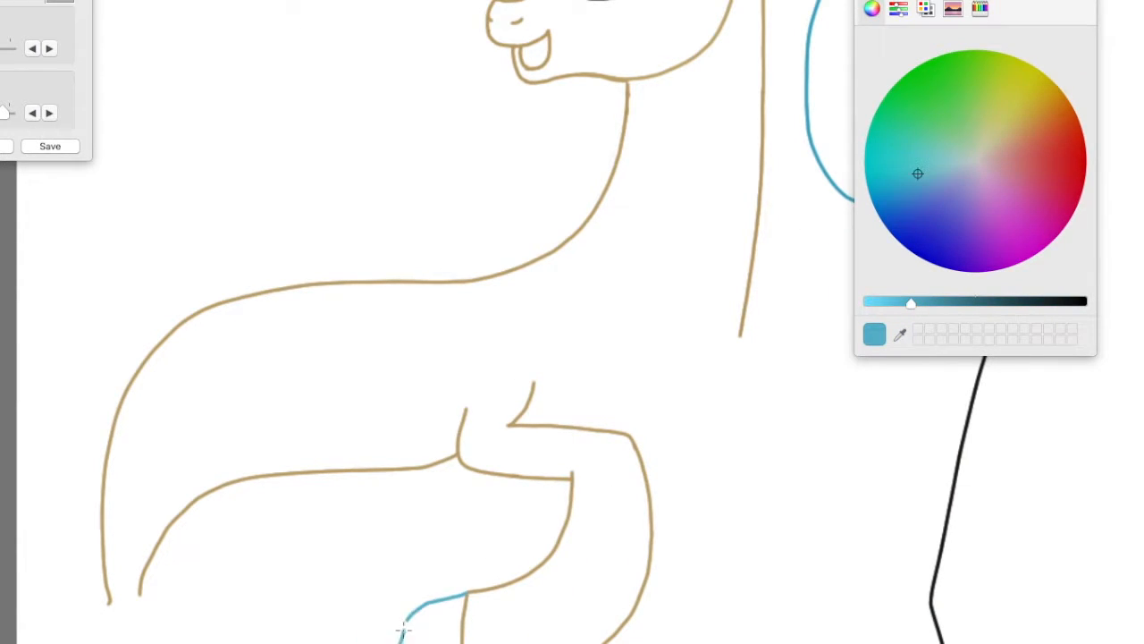
pyautogui.click(1008, 133)
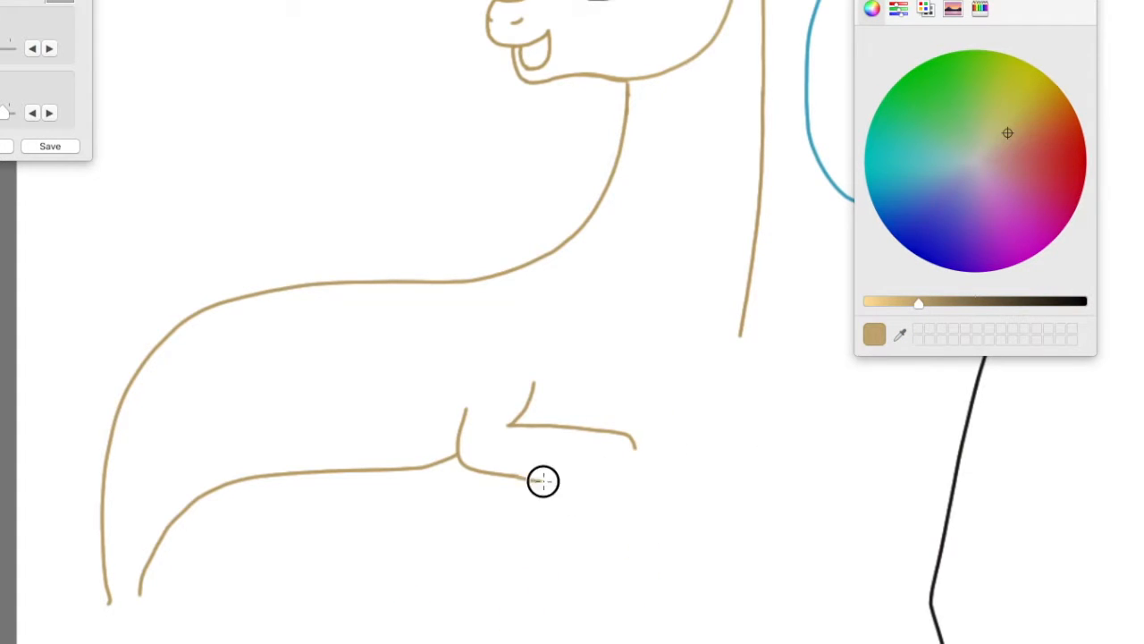
pyautogui.moveTo(544, 481); pyautogui.dragTo(548, 611)
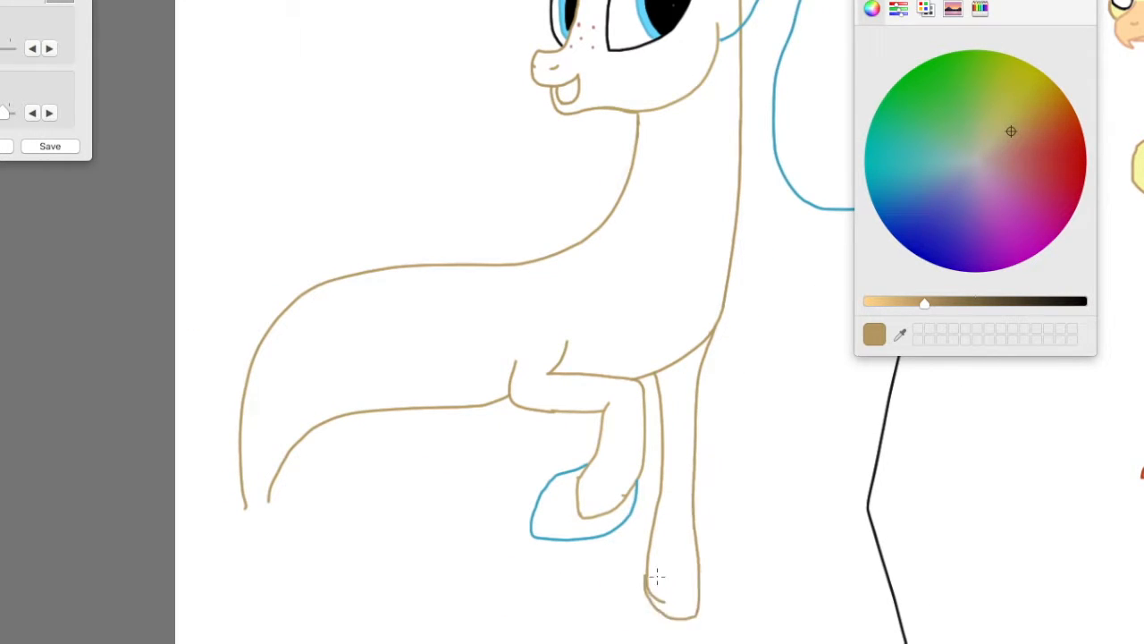
# Pick blue for the second leg fin, then light blue for the fin ribs
pyautogui.click(905, 177)
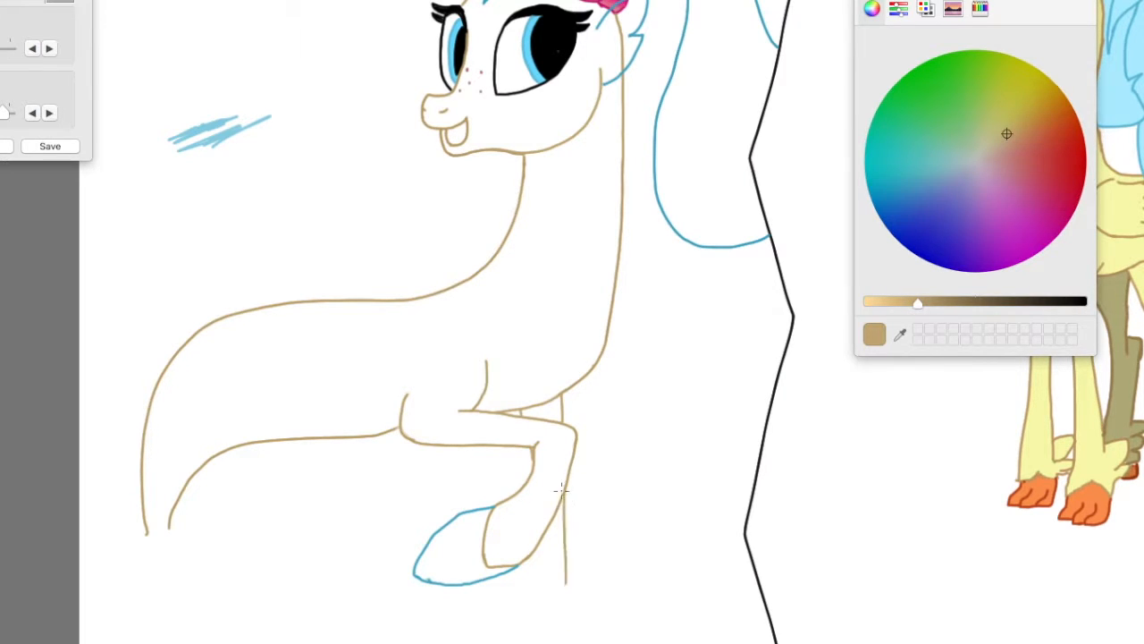
pyautogui.click(916, 175)
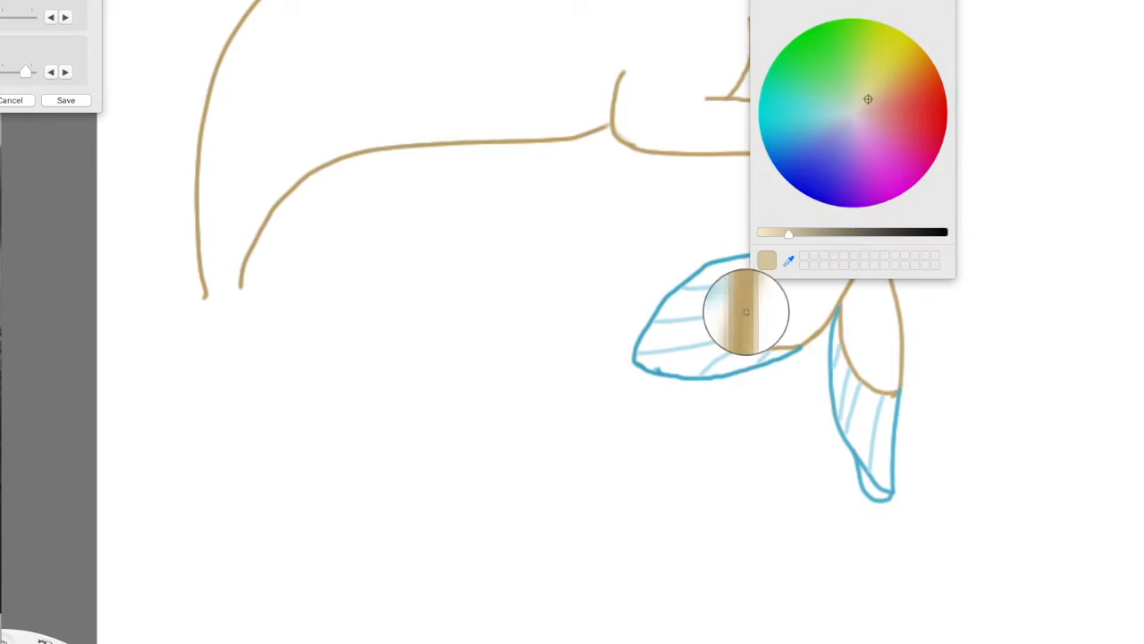
# Sample the fin blue and draw the tail fin outline at the body's end
pyautogui.click(806, 124)
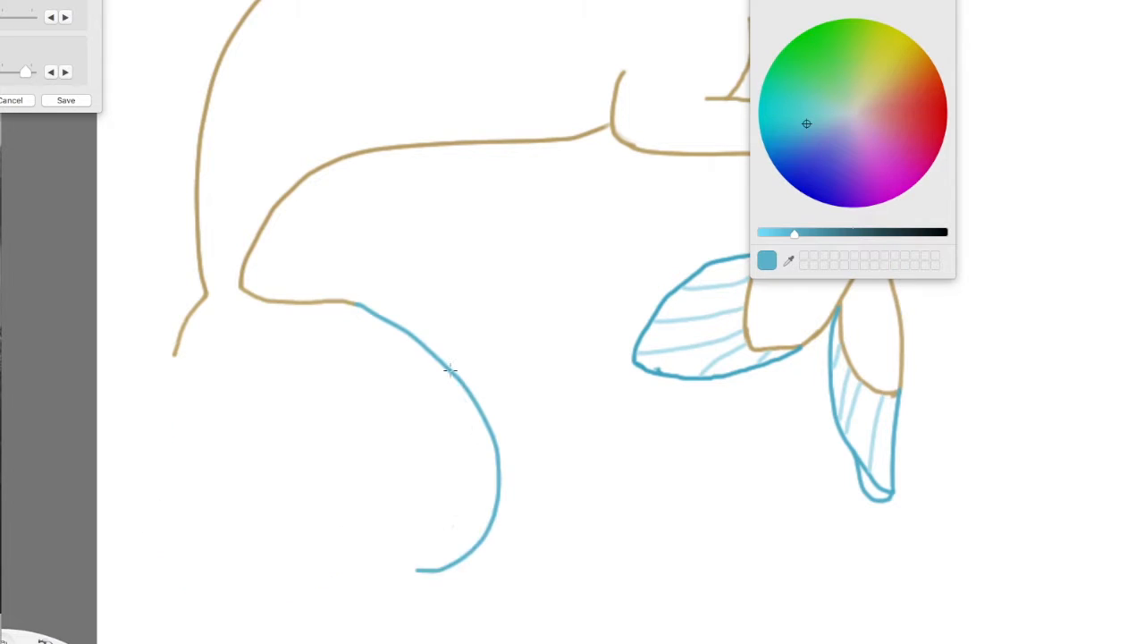
pyautogui.moveTo(447, 371); pyautogui.dragTo(299, 548)
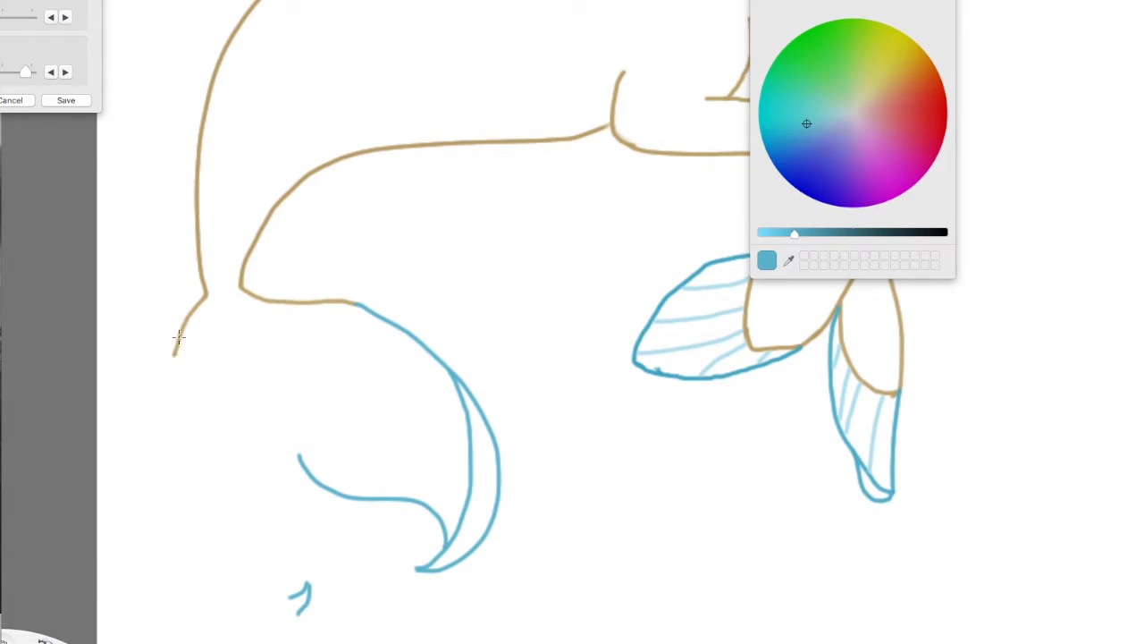
pyautogui.moveTo(172, 463)
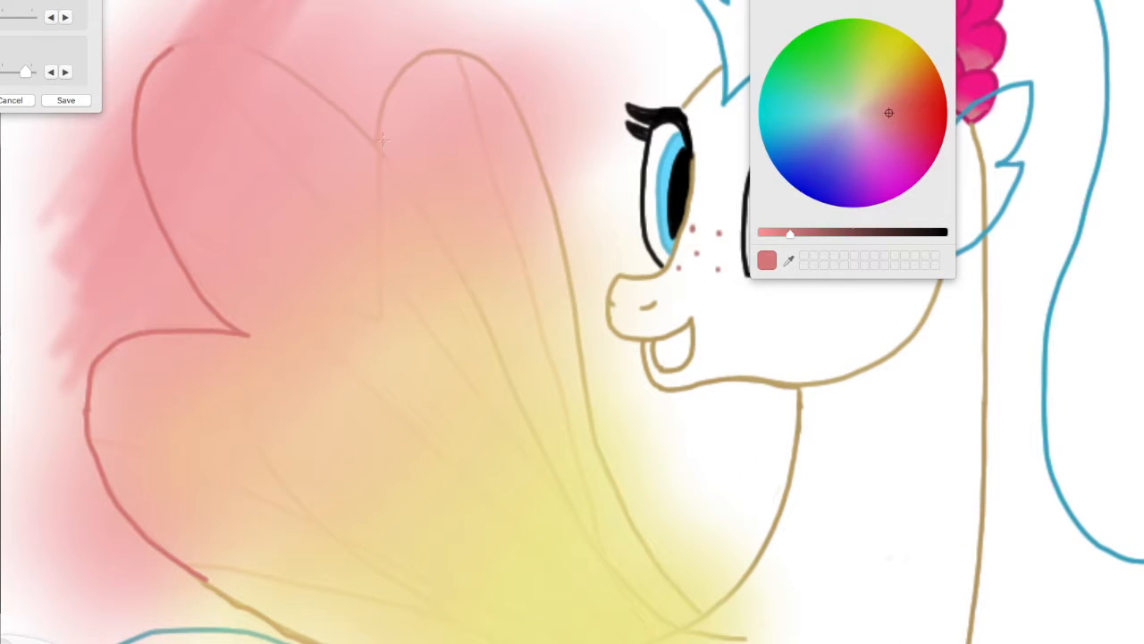
# Switch to tan to draw the rib lines on the head fins
pyautogui.click(884, 85)
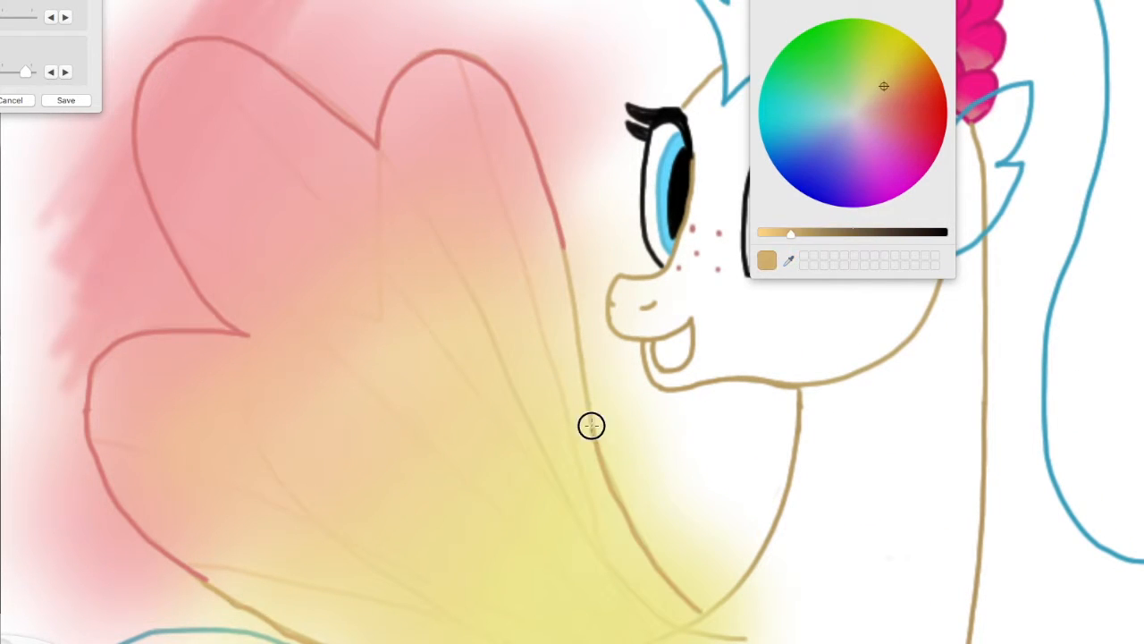